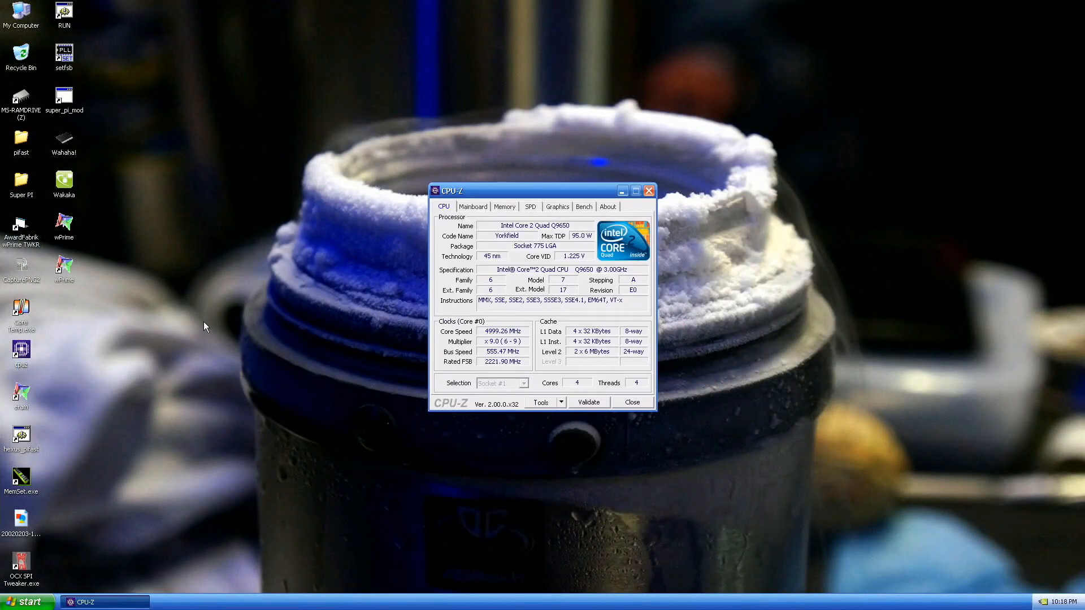
Check the DDR3 memory frequency near 741 MHz in CPU-Z, then close it
left_click(504, 206)
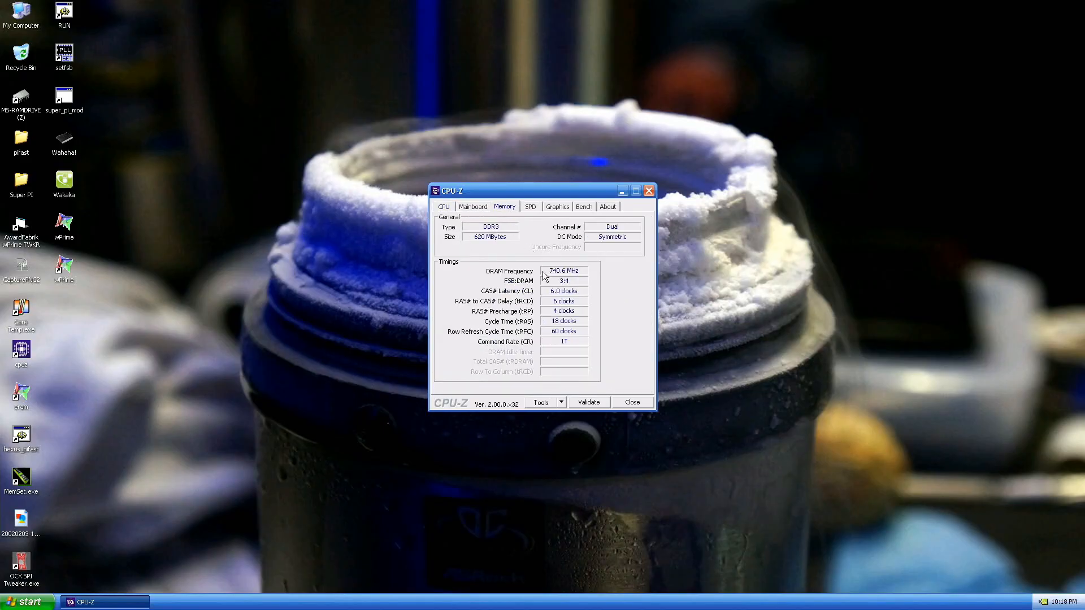
mouse_move(631, 411)
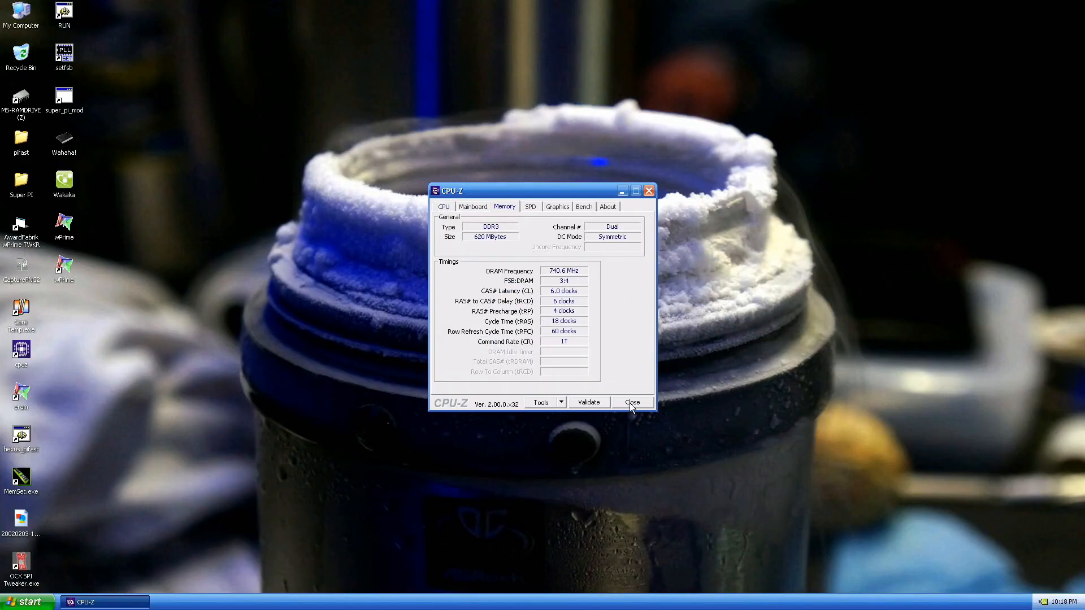
left_click(632, 403)
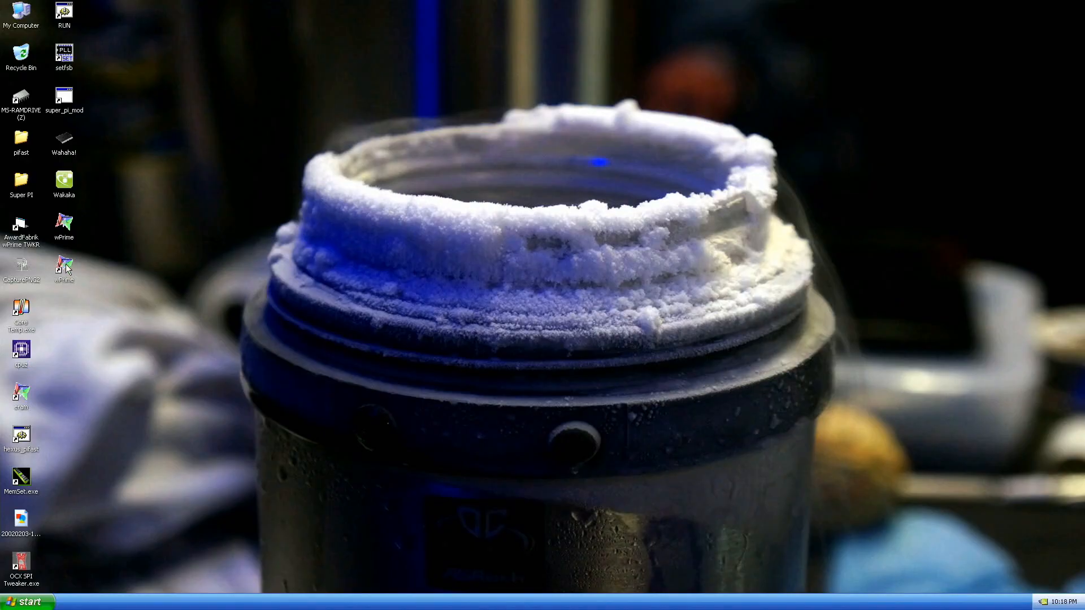
Launch wPrime with the thread count saved and the tweaker window moved aside for the 32M run
double_click(63, 265)
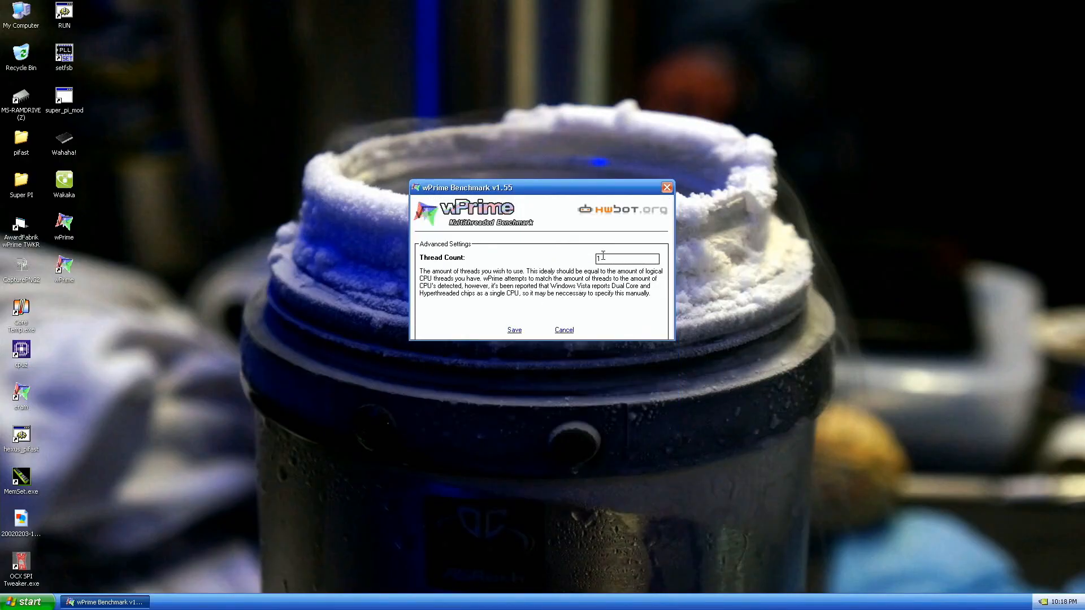
left_click(514, 330)
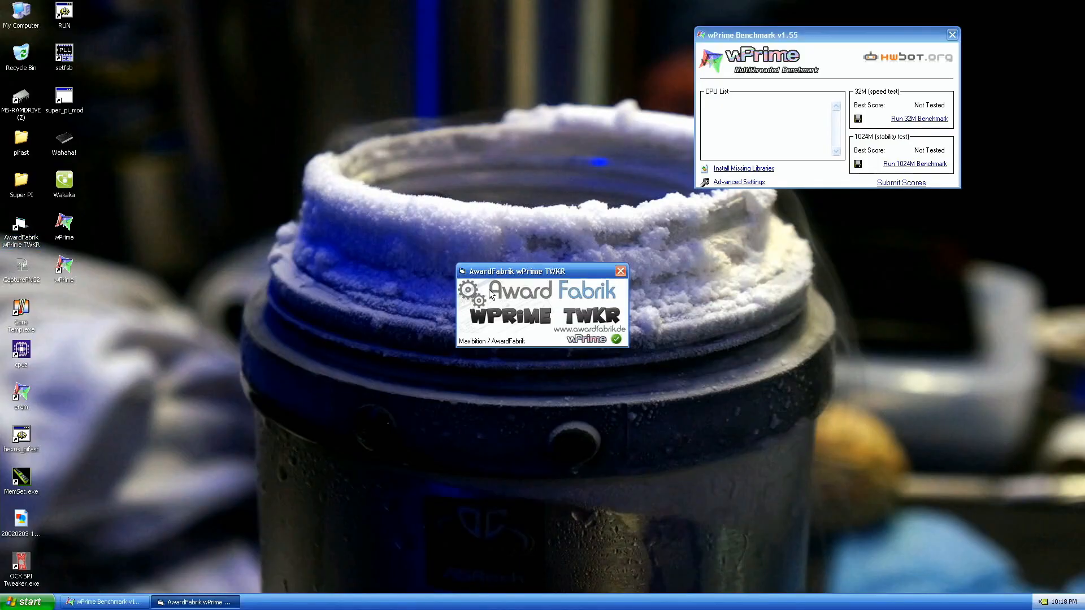
left_click_drag(540, 270, 245, 30)
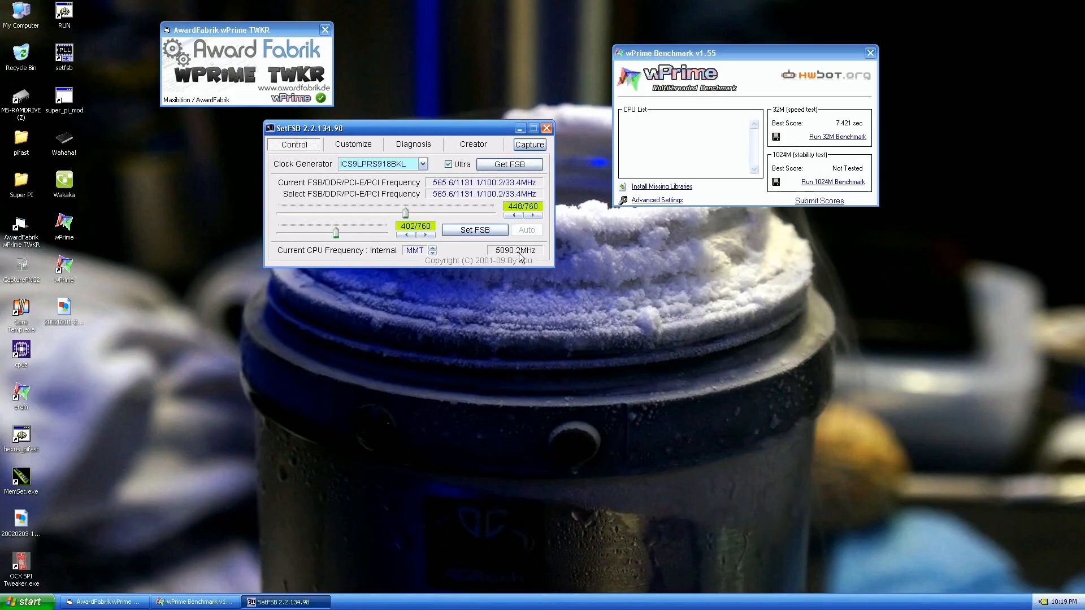
Verify the raised CPU speed in CPU-Z, then close CPU-Z and the wPrime 7.312 sec window
left_click(547, 128)
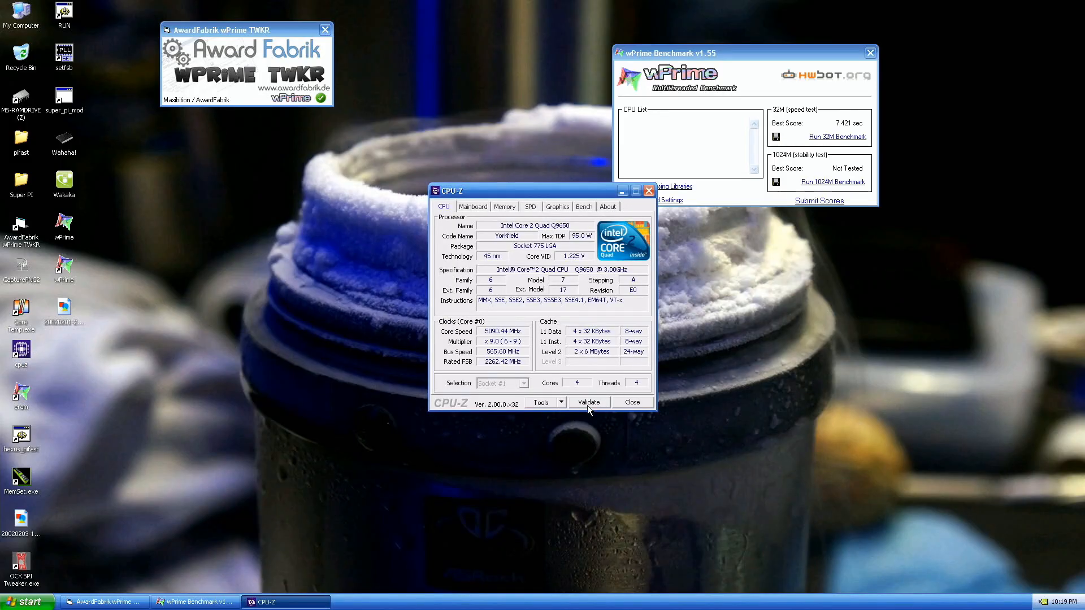
left_click(633, 402)
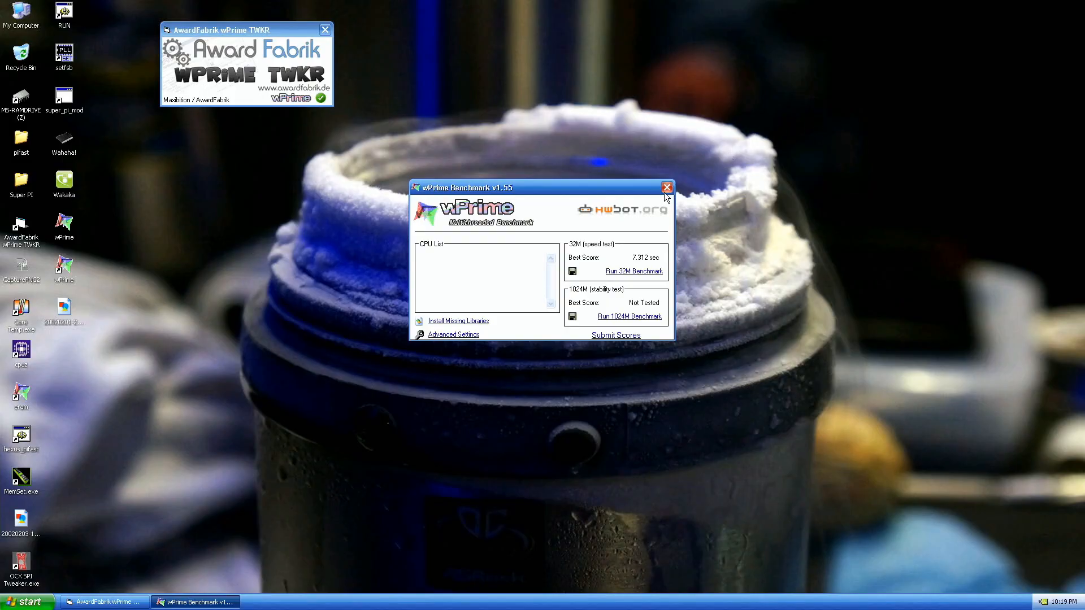
left_click(666, 188)
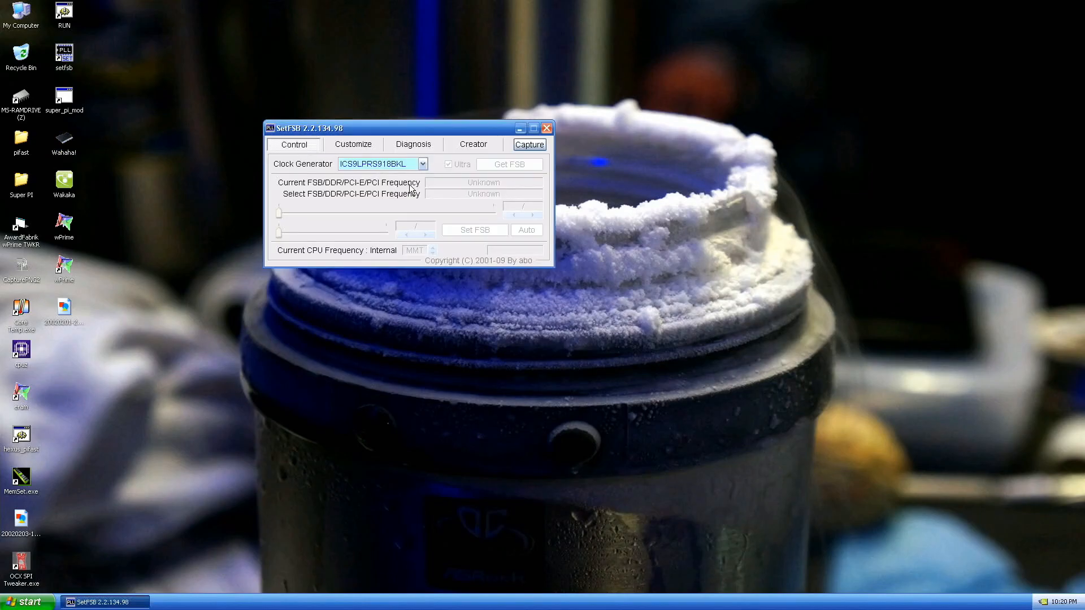
Read the bus in SetFSB, raise it to 578.3 MHz (CPU near 5197 MHz), then close SetFSB
left_click(509, 164)
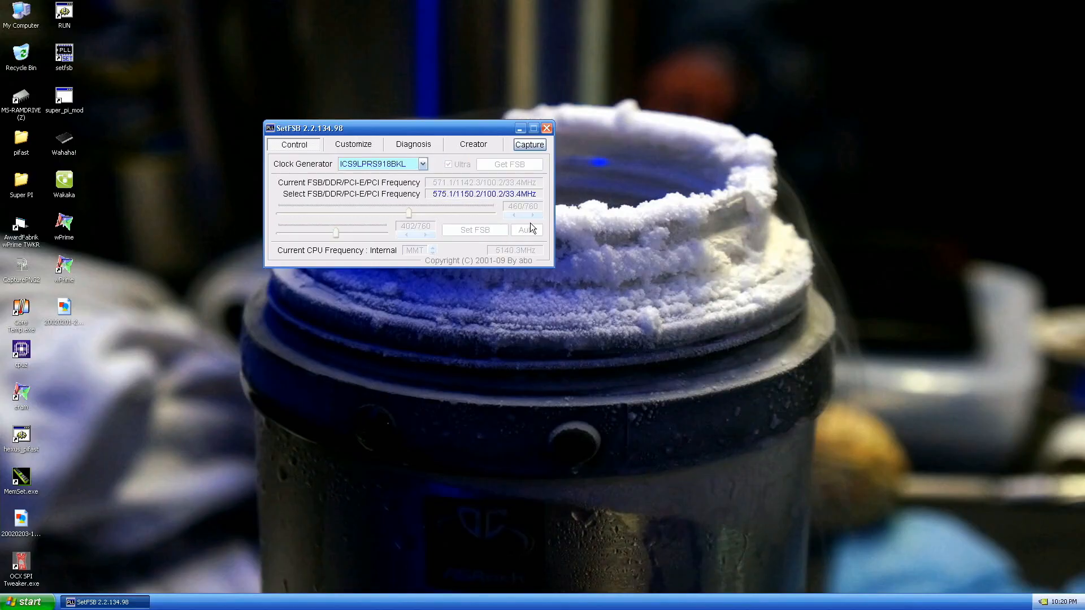
left_click(508, 164)
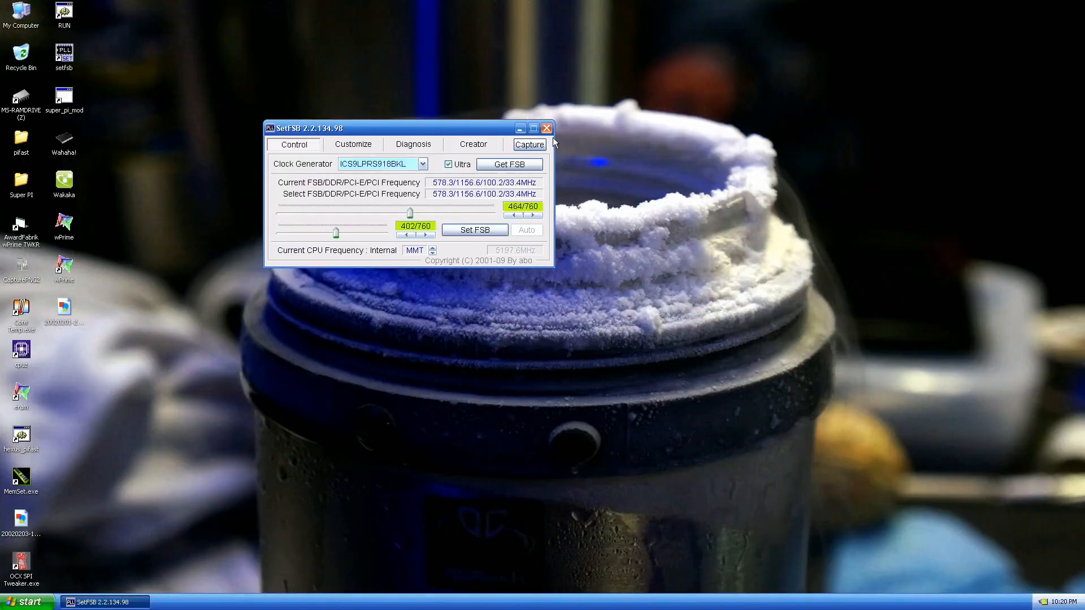
left_click(547, 127)
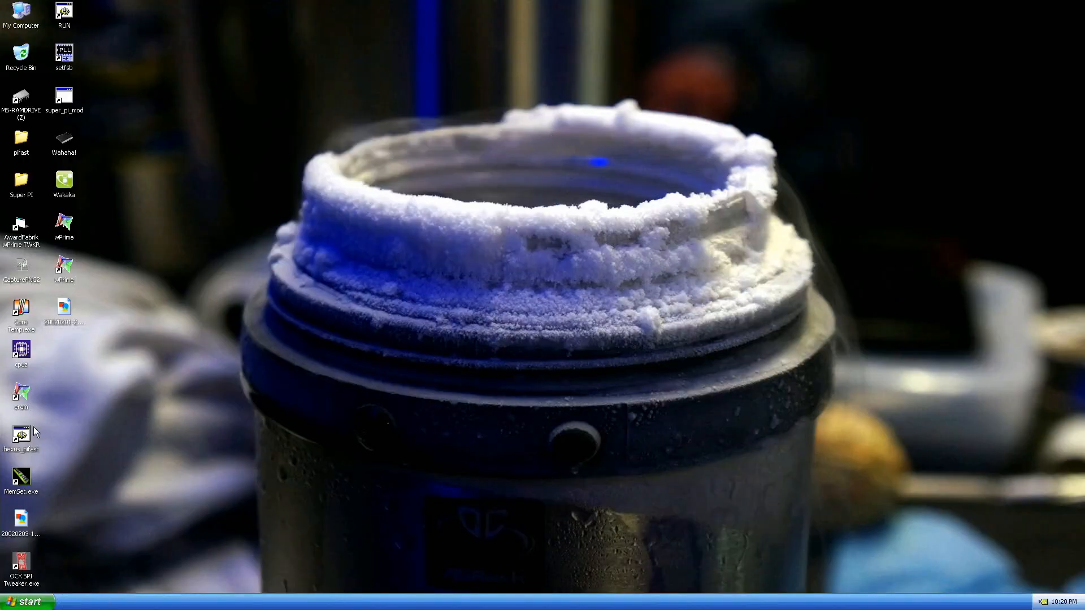
Launch wPrime with threads saved and run the 32M test, scoring 6.906 sec at about 5225 MHz
double_click(64, 266)
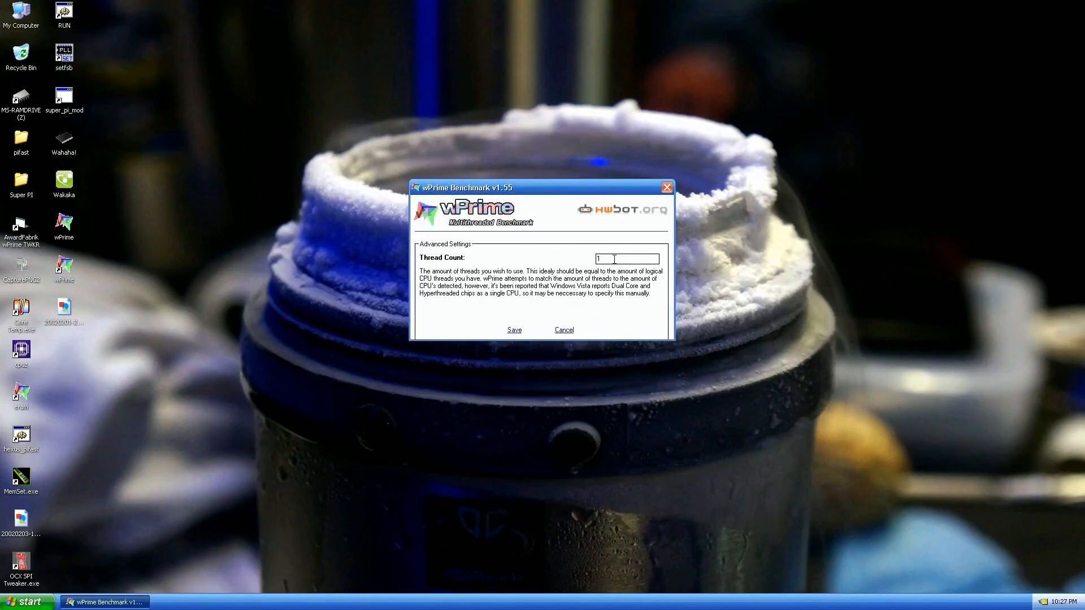
left_click(514, 330)
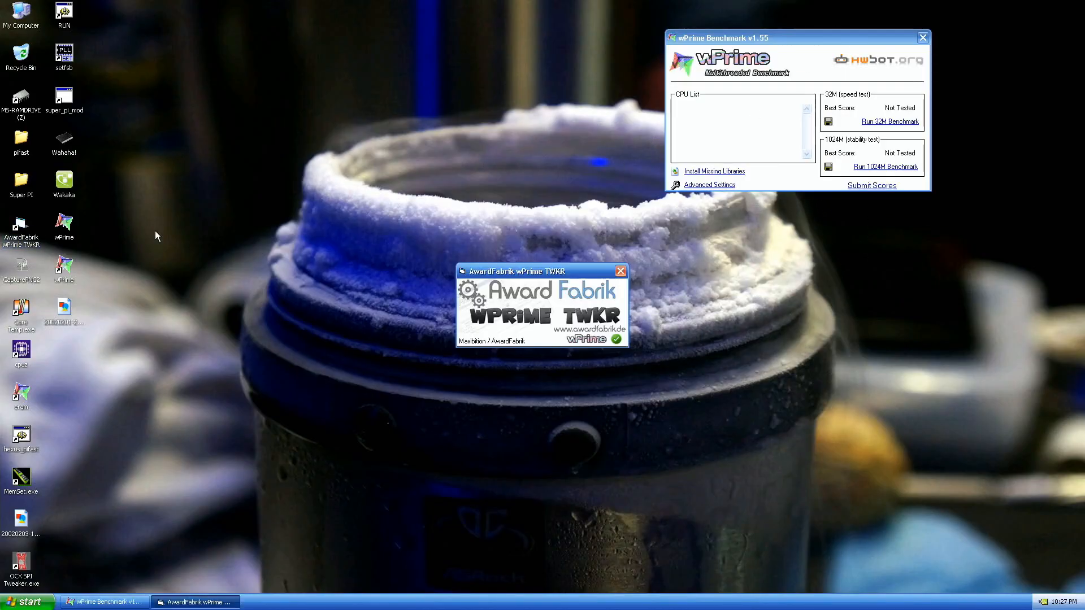
left_click_drag(541, 270, 293, 40)
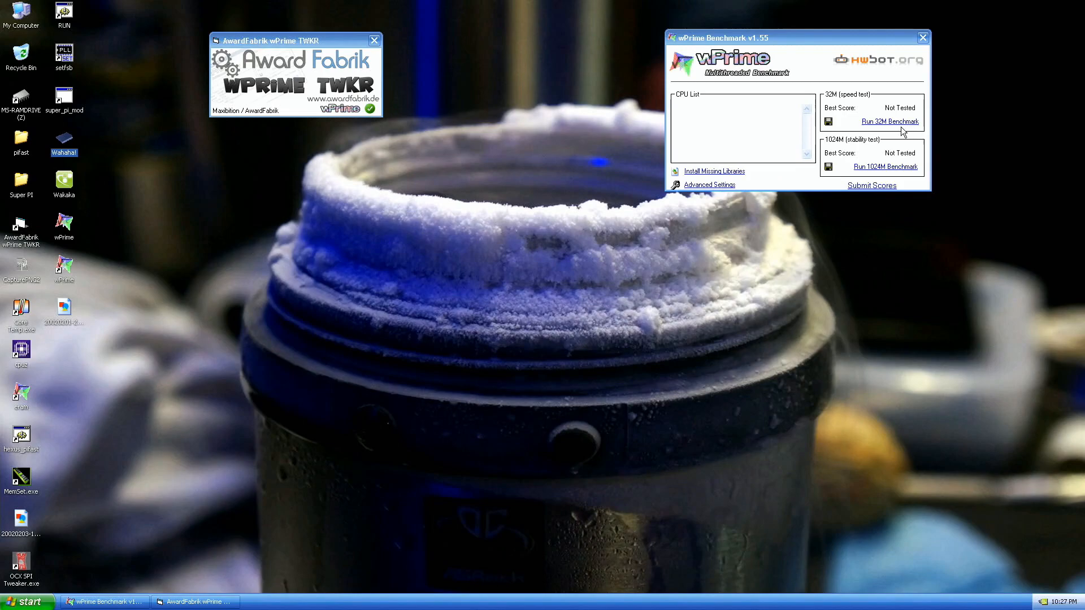
left_click(890, 121)
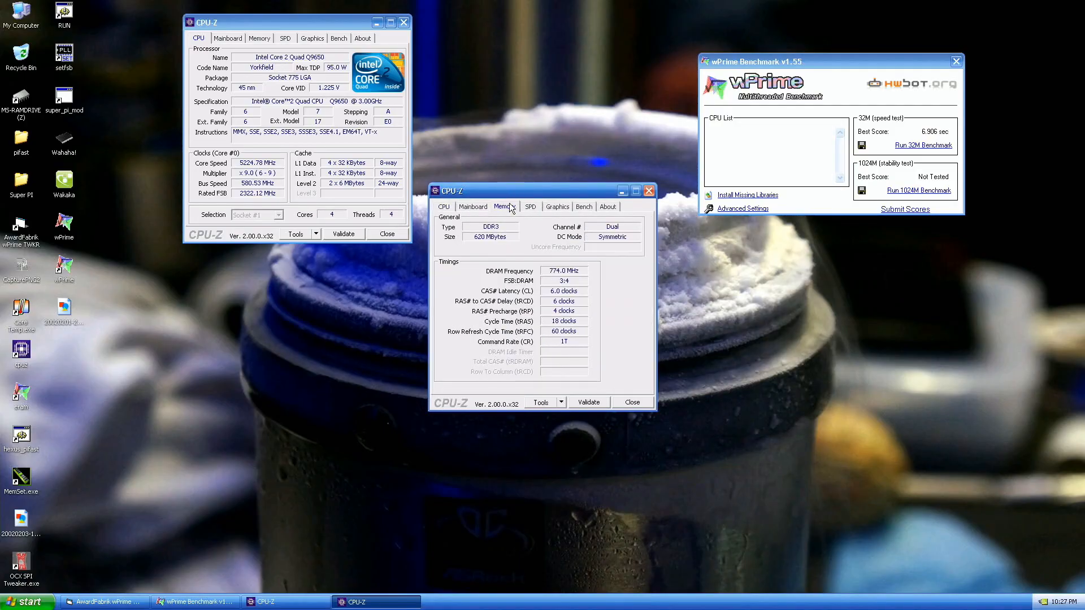
Arrange the CPU-Z memory window beside the results, close everything and reopen wPrime with 4 threads saved
left_click_drag(451, 190, 723, 282)
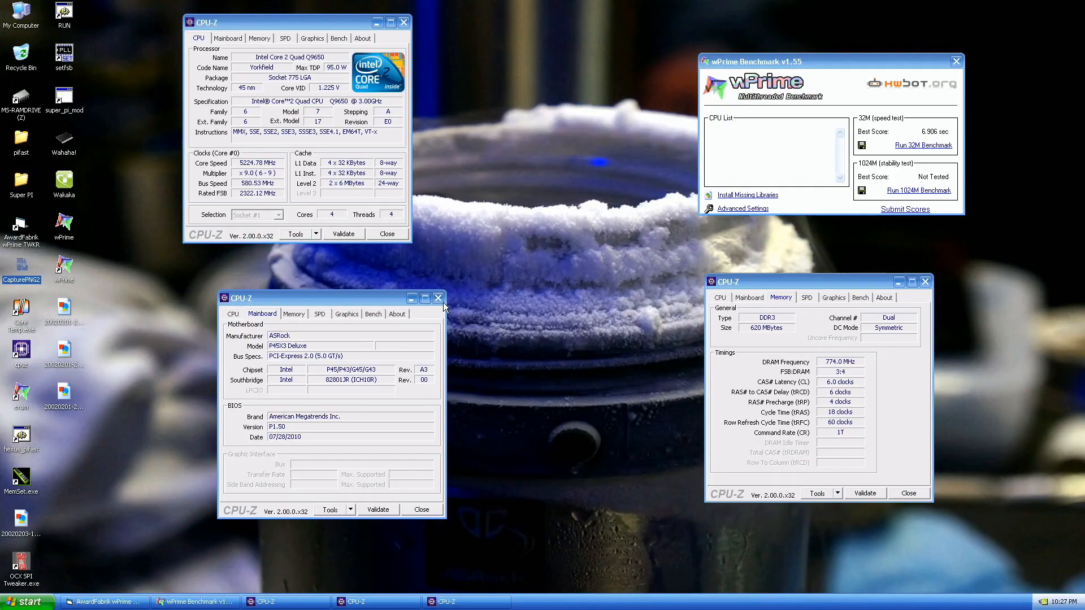
left_click(439, 298)
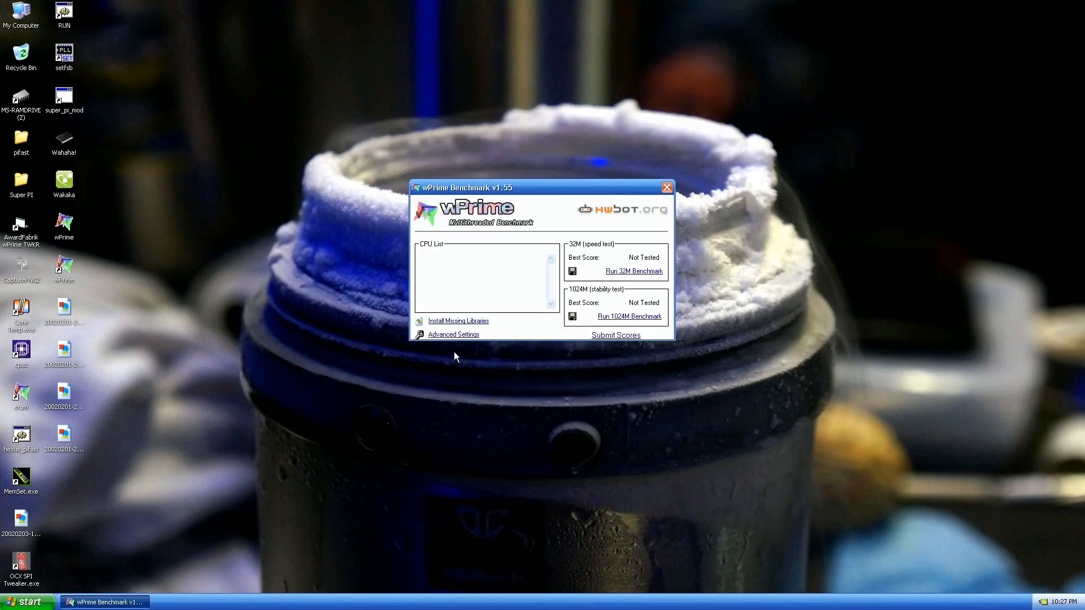
left_click(453, 335)
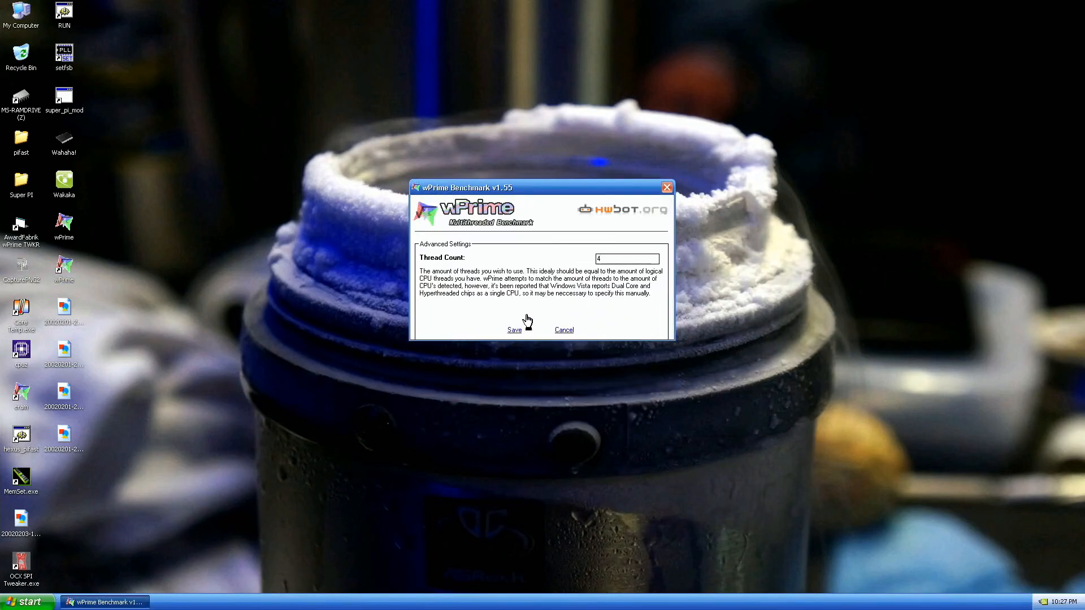
left_click(514, 330)
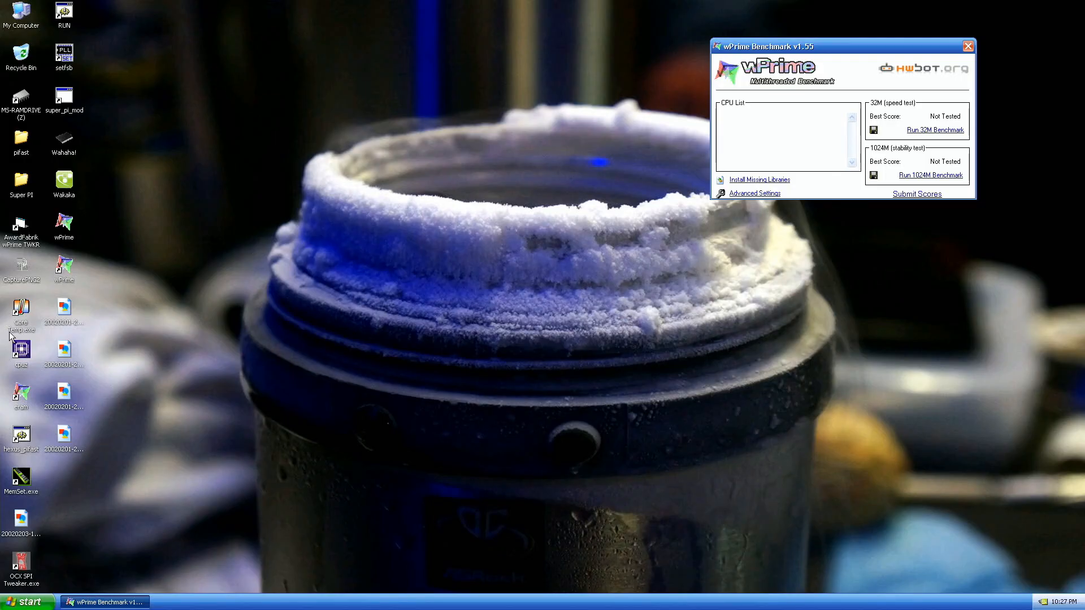
Launch wPrime and run the 1024M stability test, finishing at 221.202 sec
double_click(22, 224)
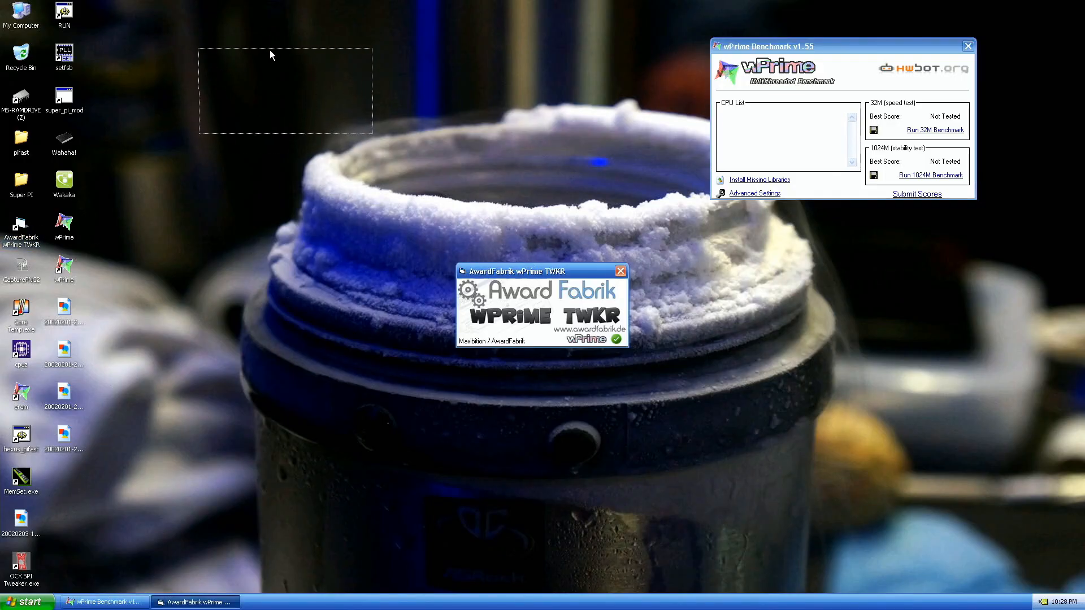
left_click_drag(541, 270, 284, 57)
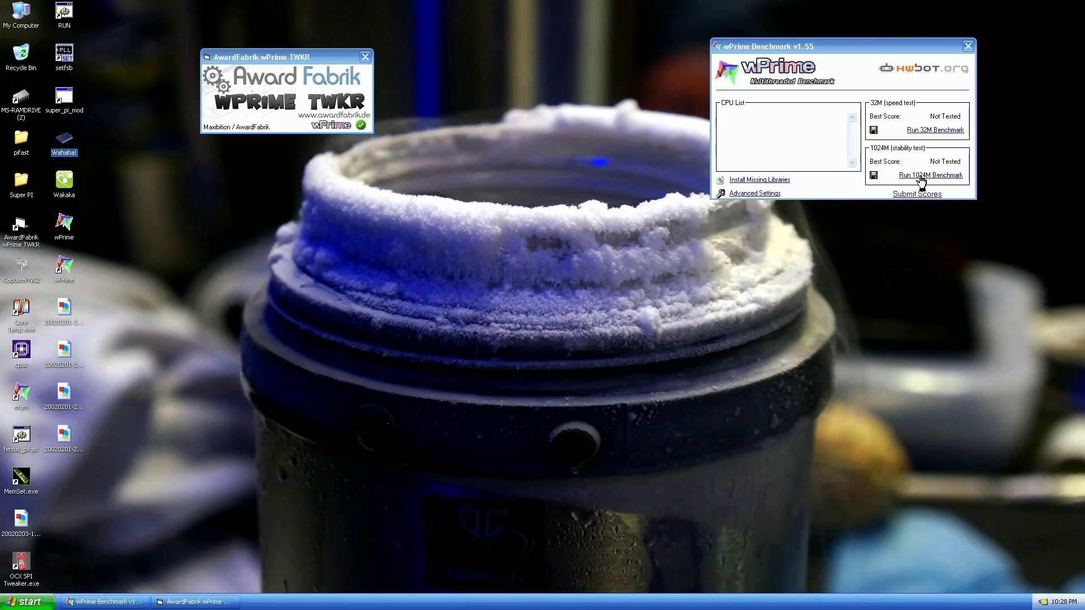
left_click(928, 174)
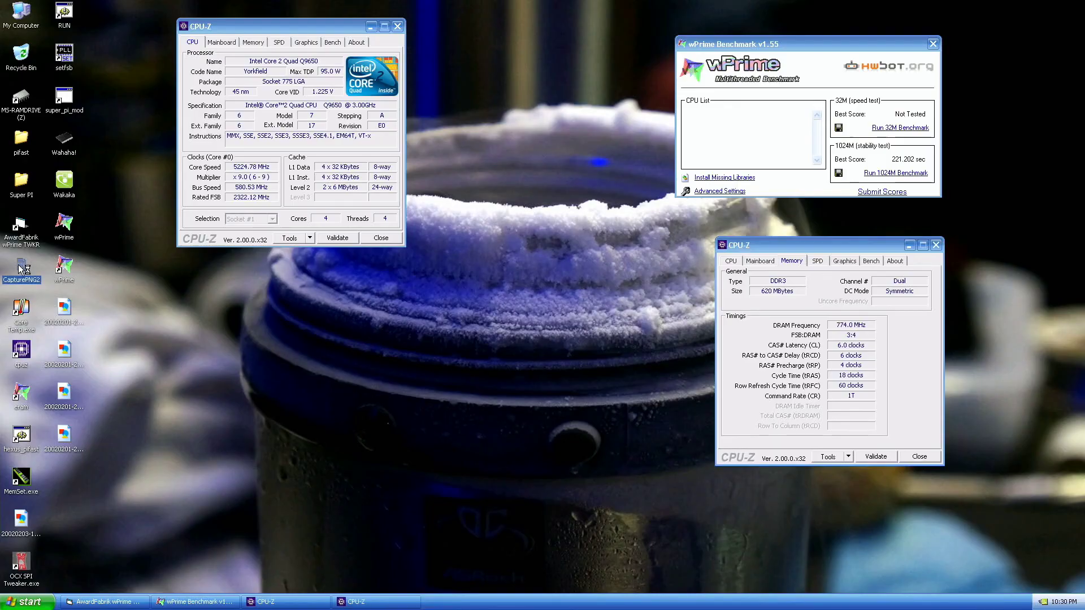
Close the CPU-Z and wPrime result windows, leaving the desktop
left_click(446, 605)
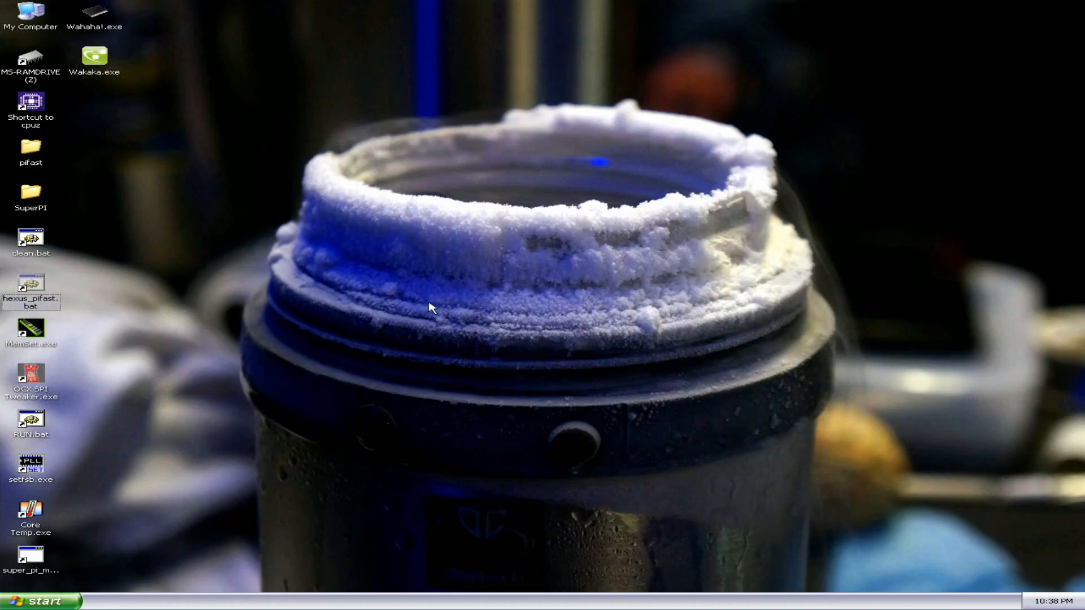
mouse_move(717, 244)
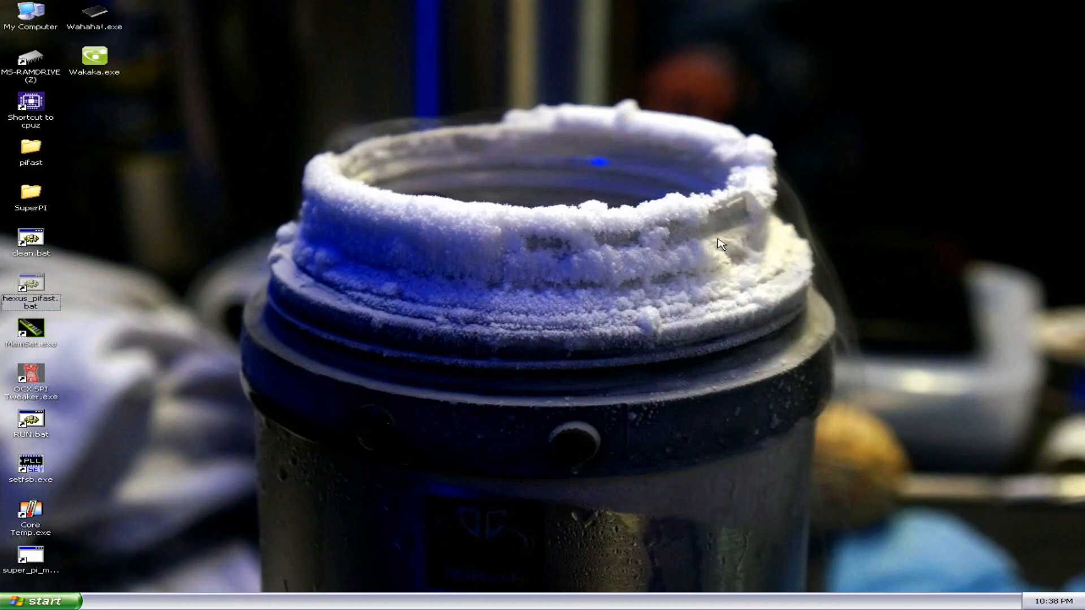
Launch setfsb.exe, which reports a 587.8 MHz bus and the CPU at about 5291 MHz
double_click(31, 282)
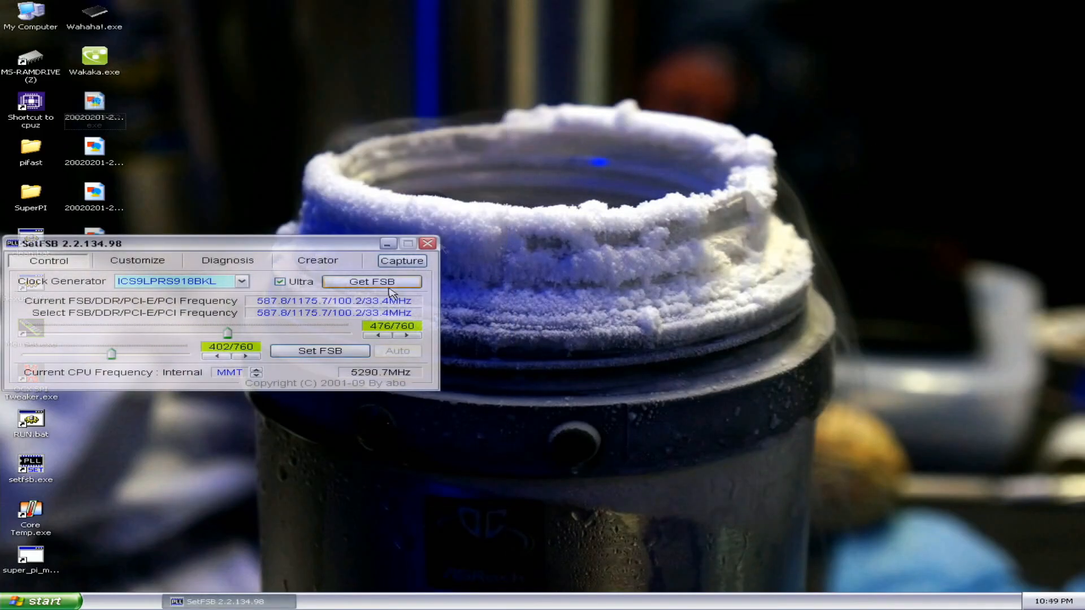
Read the current FSB in SetFSB before the PiFast run finishing in 17.39 seconds
left_click(427, 244)
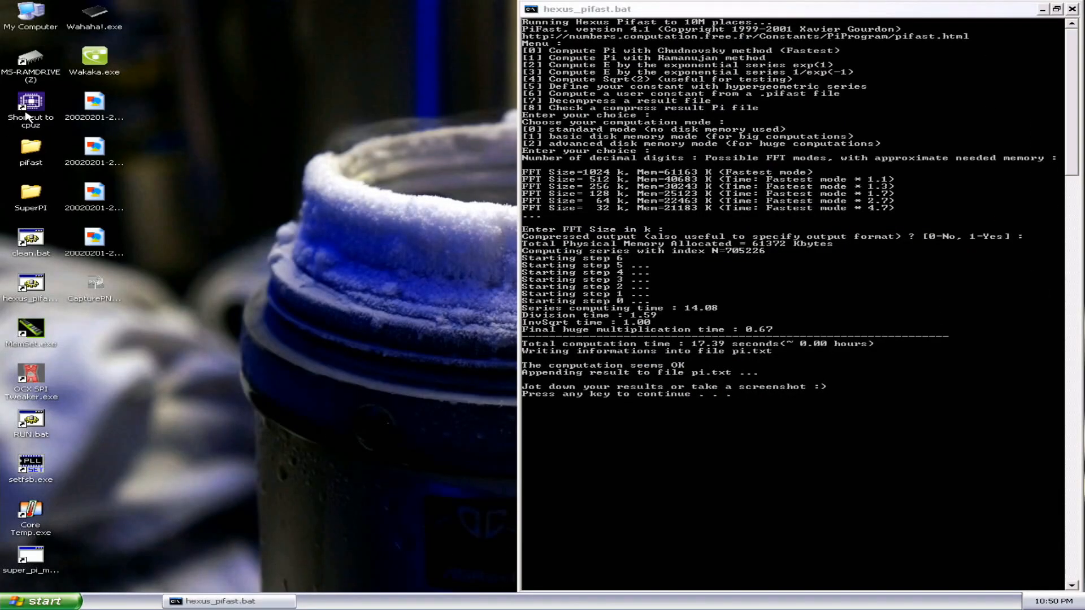
Show CPU-Z confirming about 5291 MHz with 784 MHz DDR3, then close its memory window
double_click(31, 104)
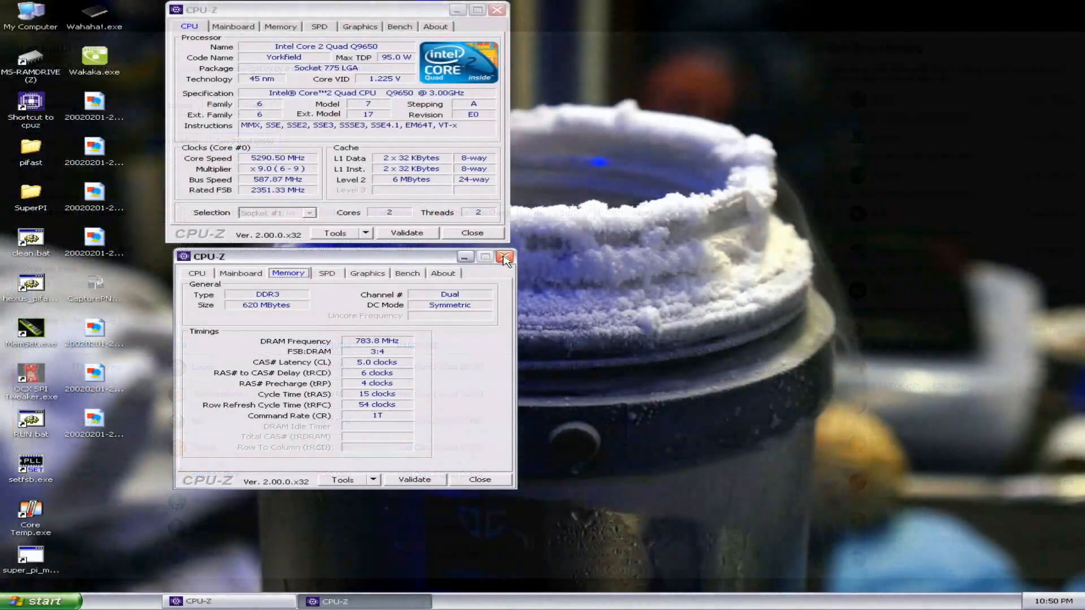
left_click(504, 256)
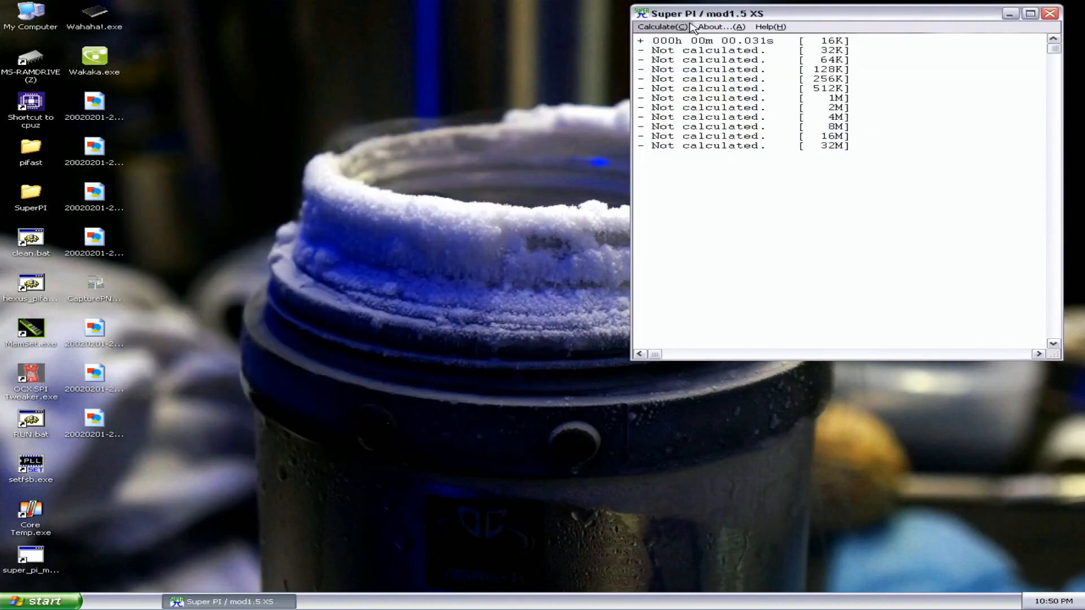
Run the Super PI 1M calculation, finishing in 8.703s with checksum CD5A4FC2
left_click(665, 27)
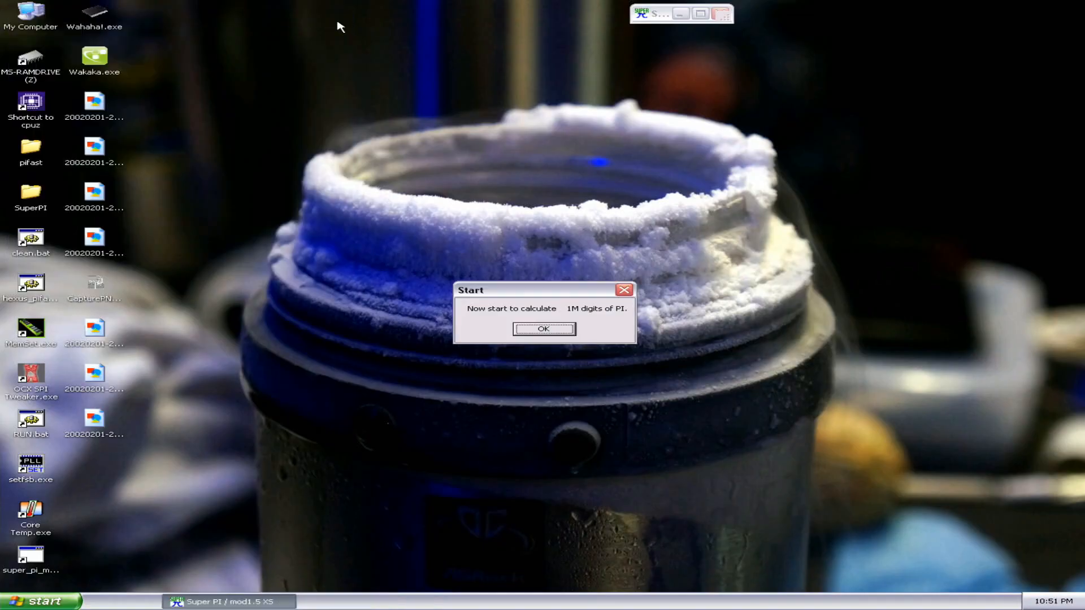
mouse_move(316, 101)
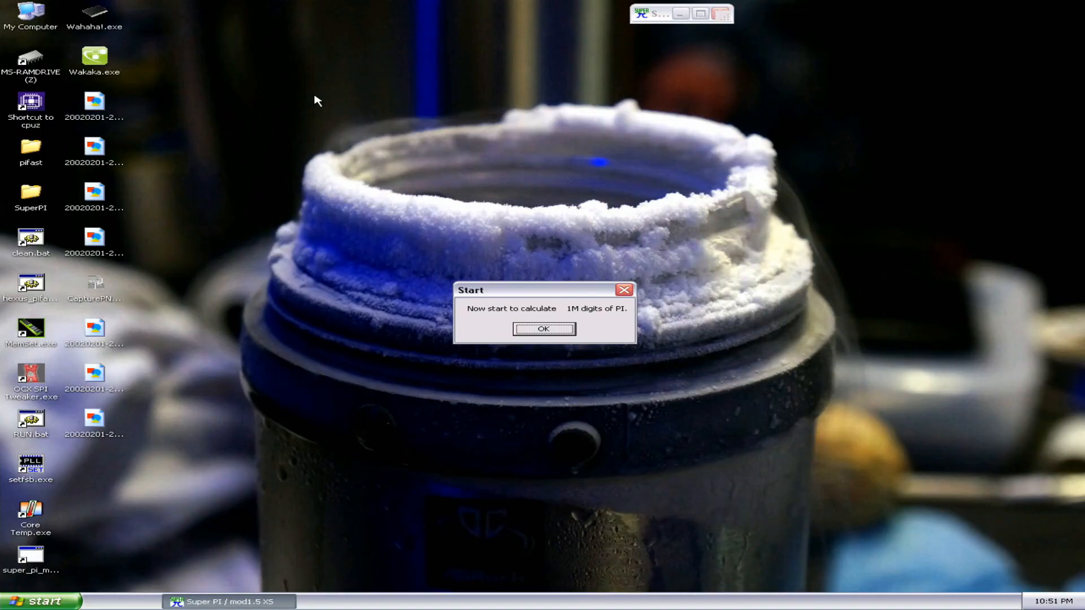
left_click(543, 329)
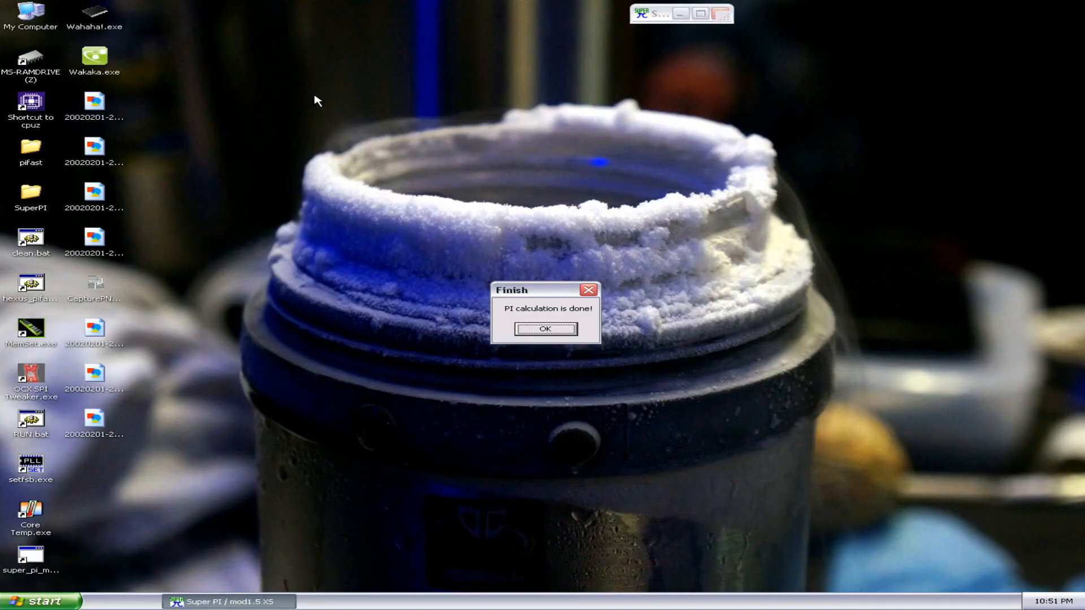
mouse_move(582, 393)
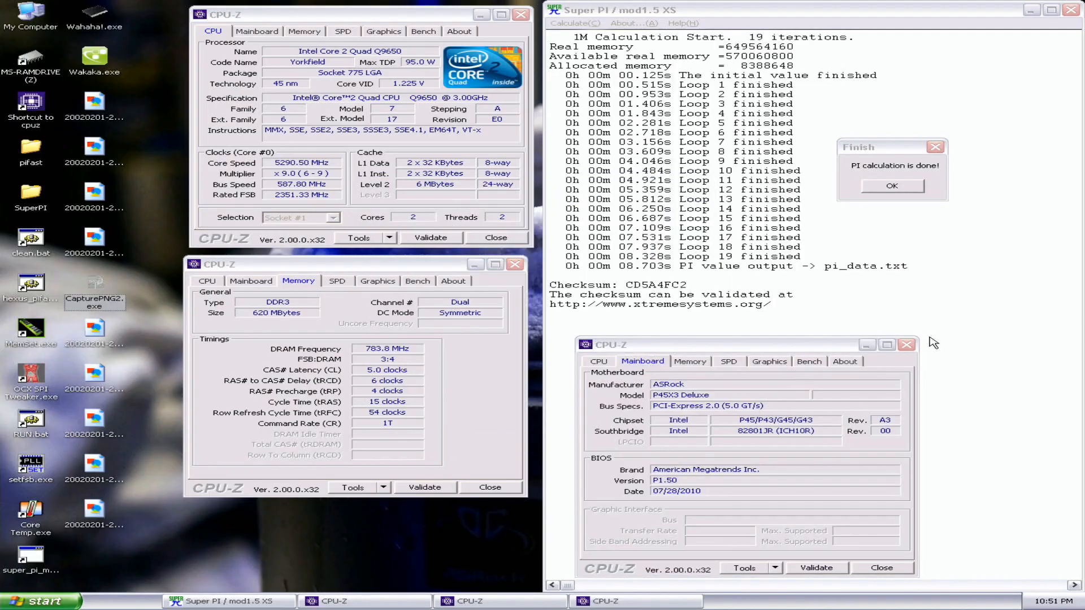
Run the Super PI 32M calculation, finishing in 8m 48.485s with checksum BFACBF22
left_click(495, 237)
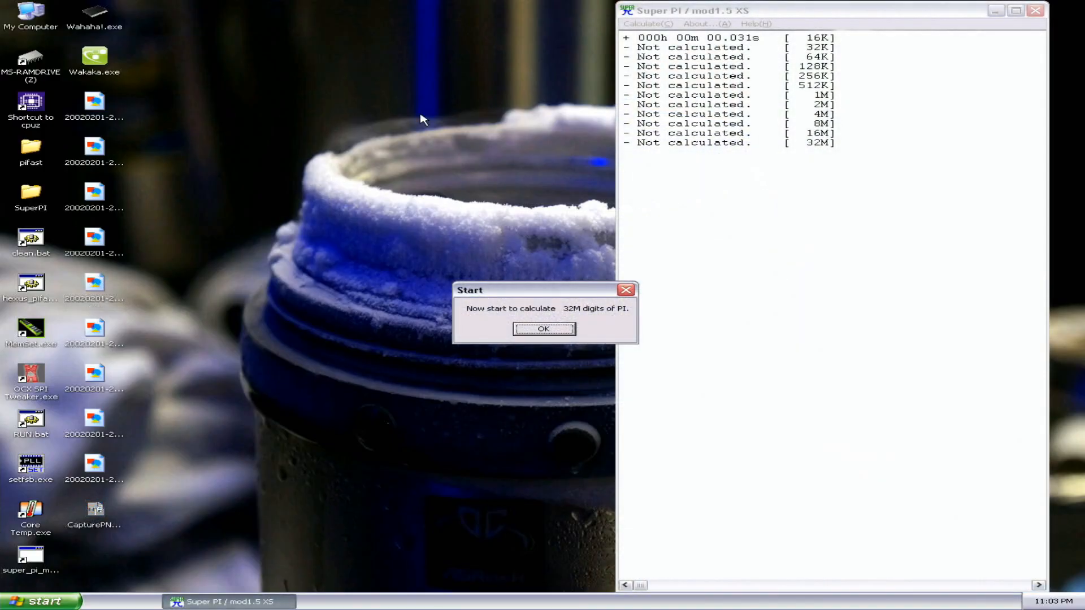
left_click(543, 330)
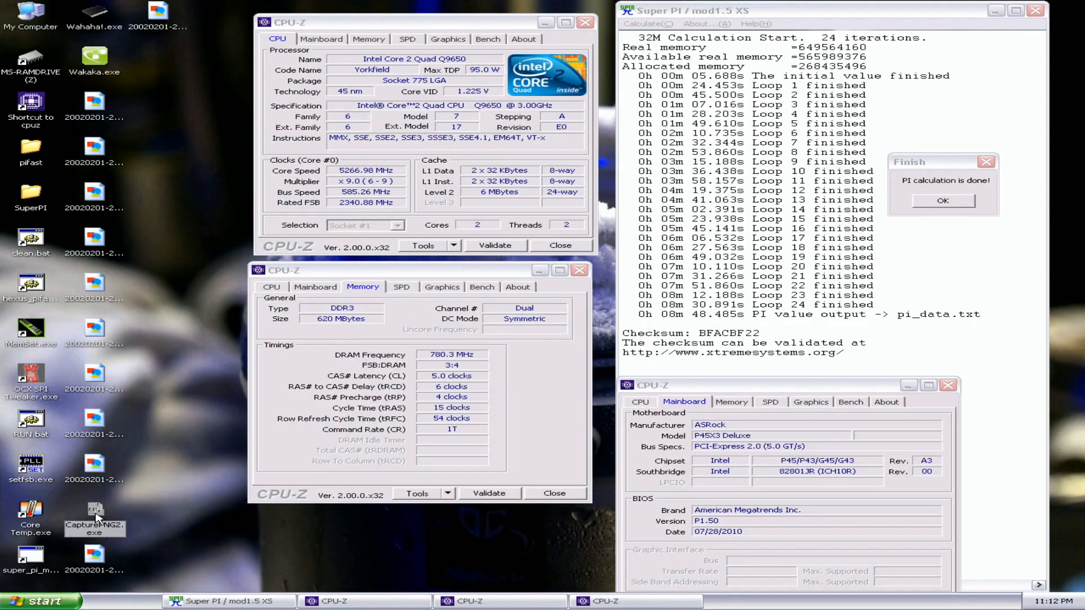
mouse_move(264, 572)
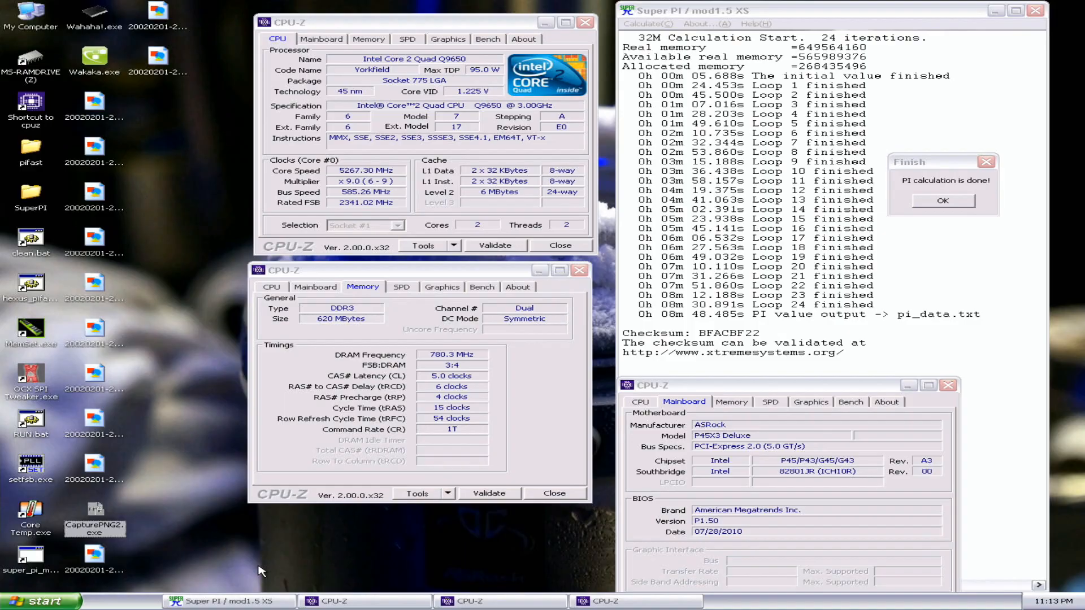
mouse_move(93, 519)
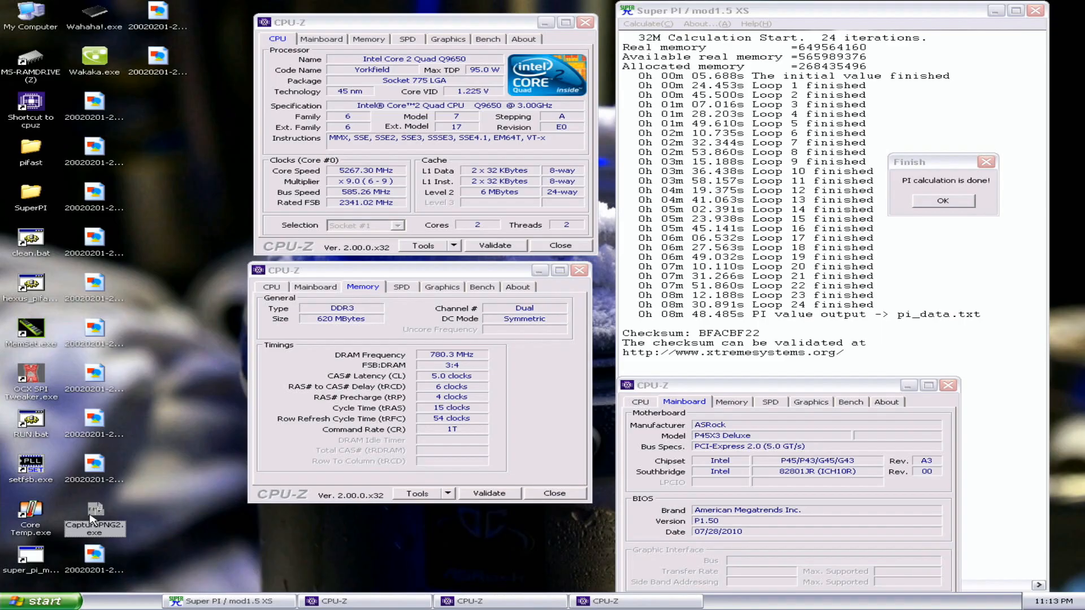
mouse_move(850, 398)
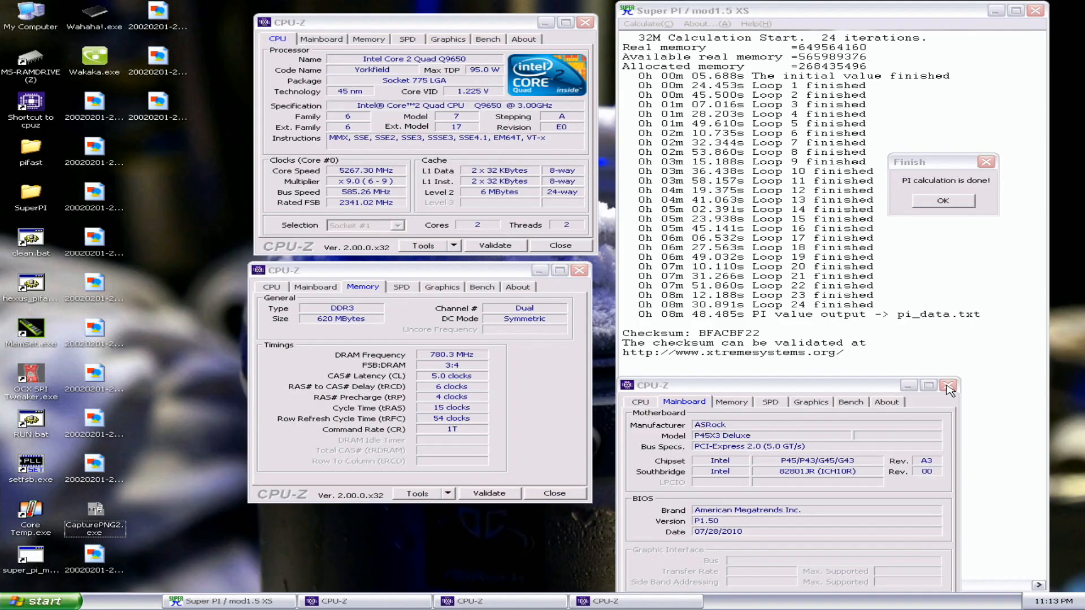
mouse_move(948, 386)
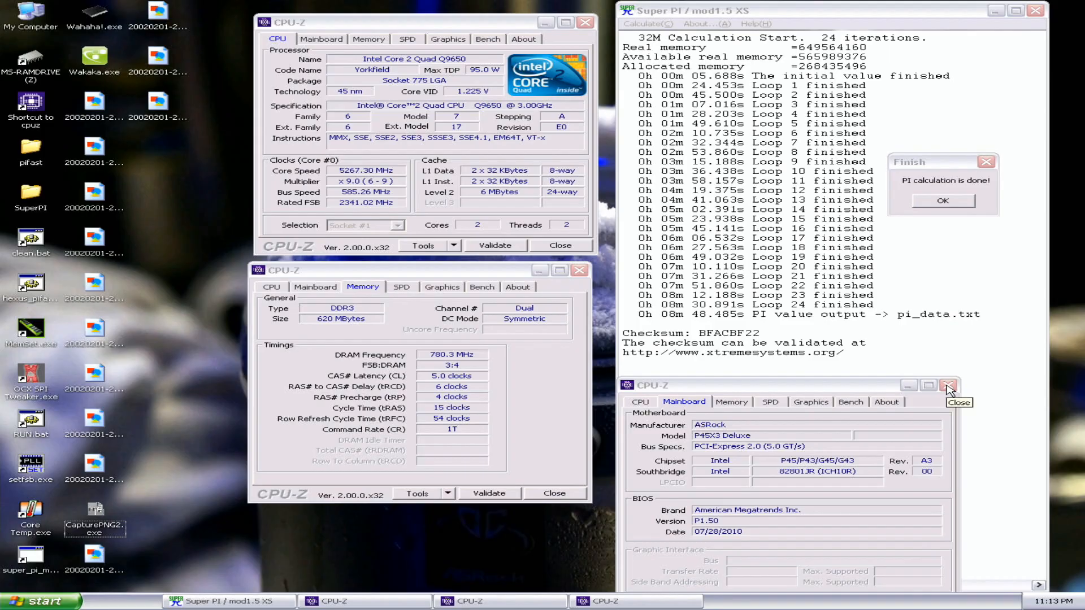
Close the CPU-Z Mainboard window after the 32M result screenshot is saved
left_click(946, 385)
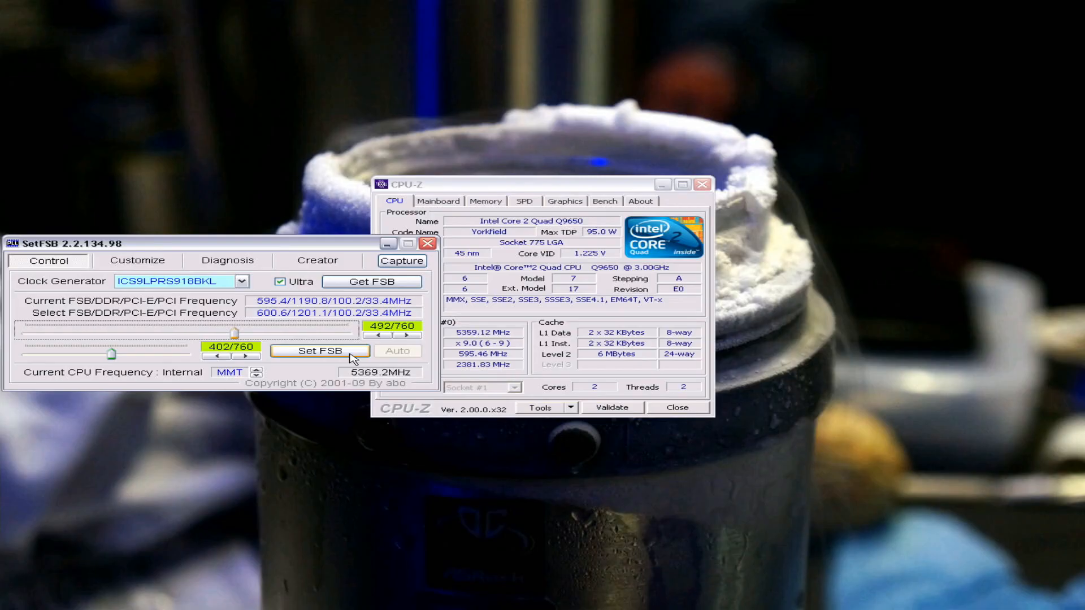
Apply a 600.6 MHz FSB in SetFSB while CPU-Z reads about 5359 MHz
left_click(320, 350)
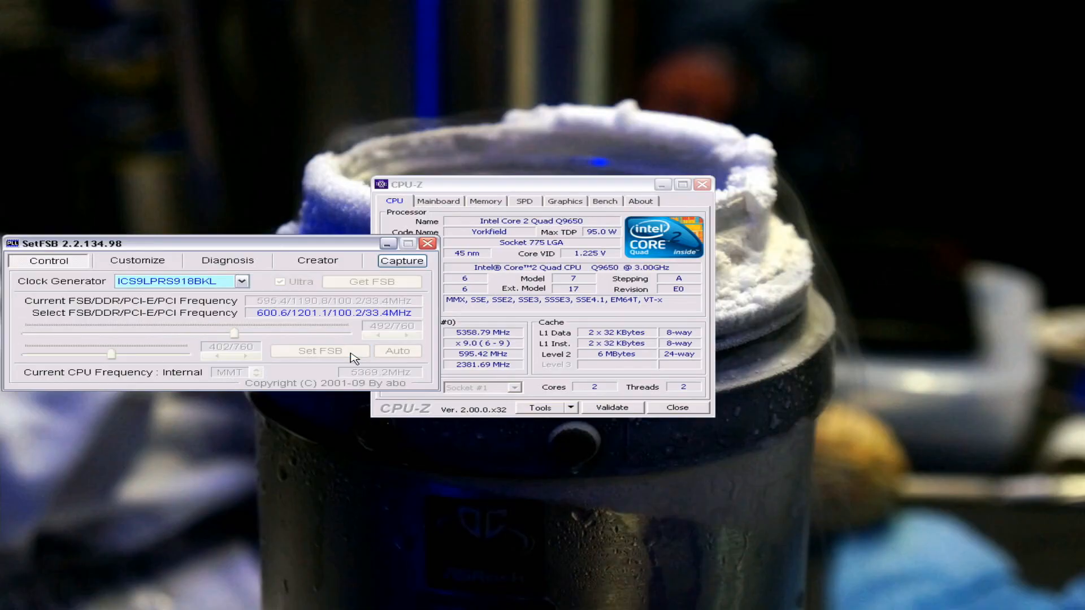